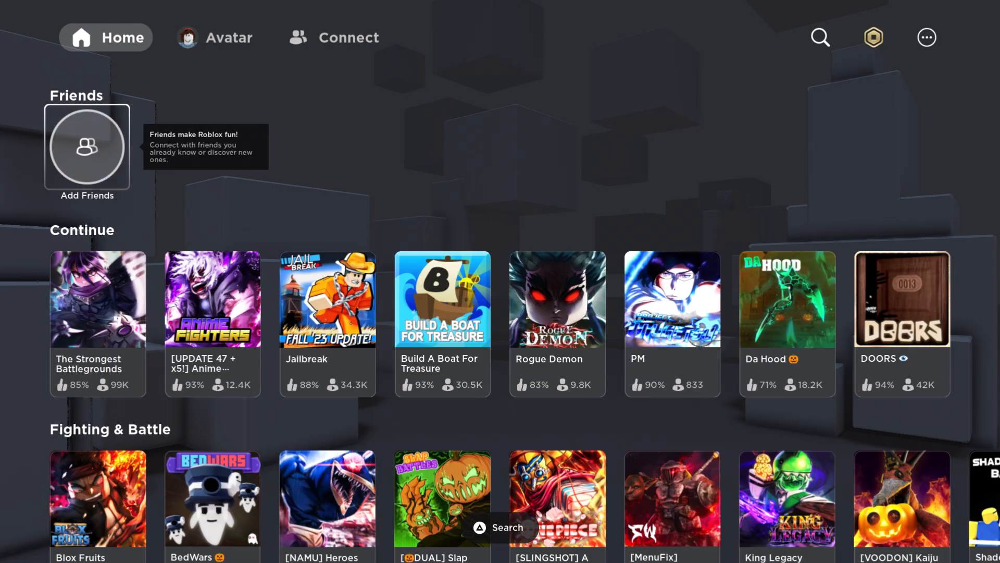
- Leave Roblox and return to the PS5 home screen's games row
scroll("down", 3)
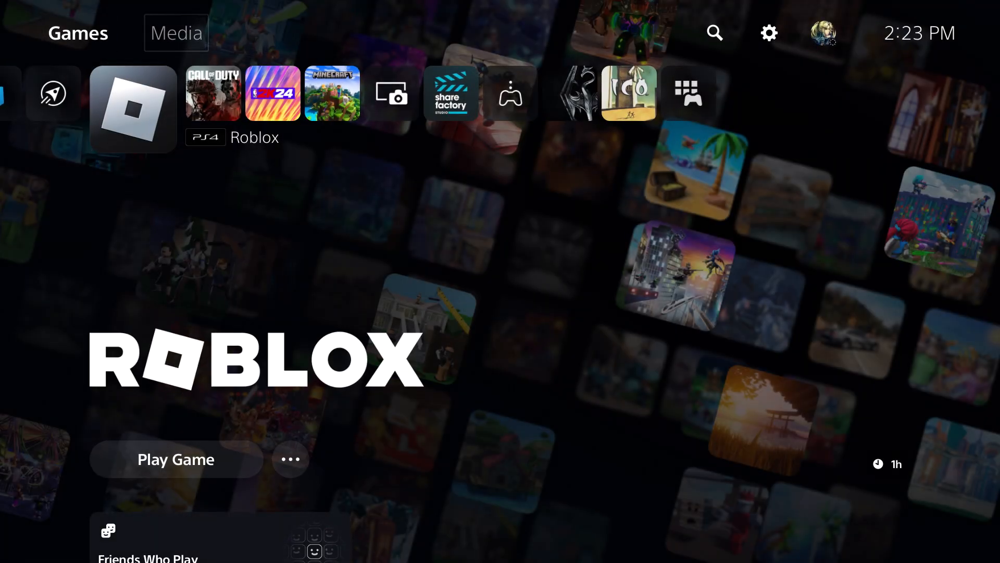
- Go through Settings > Network > Settings to reach Set Up Internet Connection
left_click(769, 33)
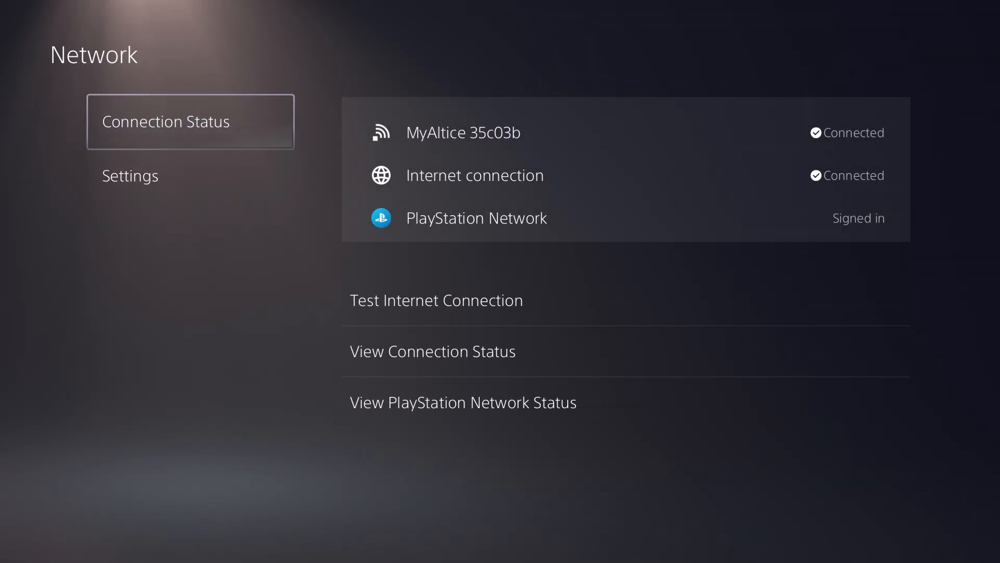
left_click(131, 175)
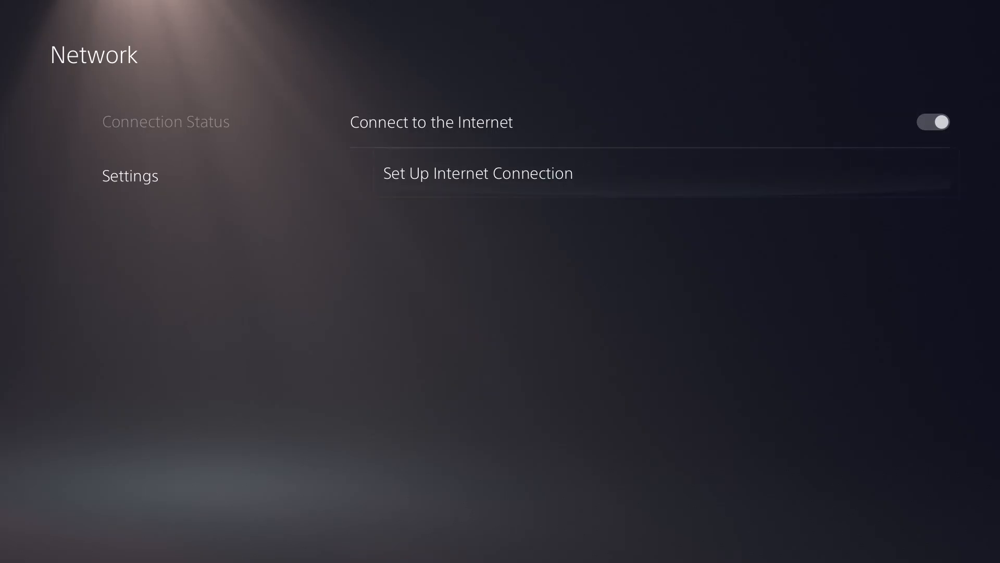
left_click(477, 173)
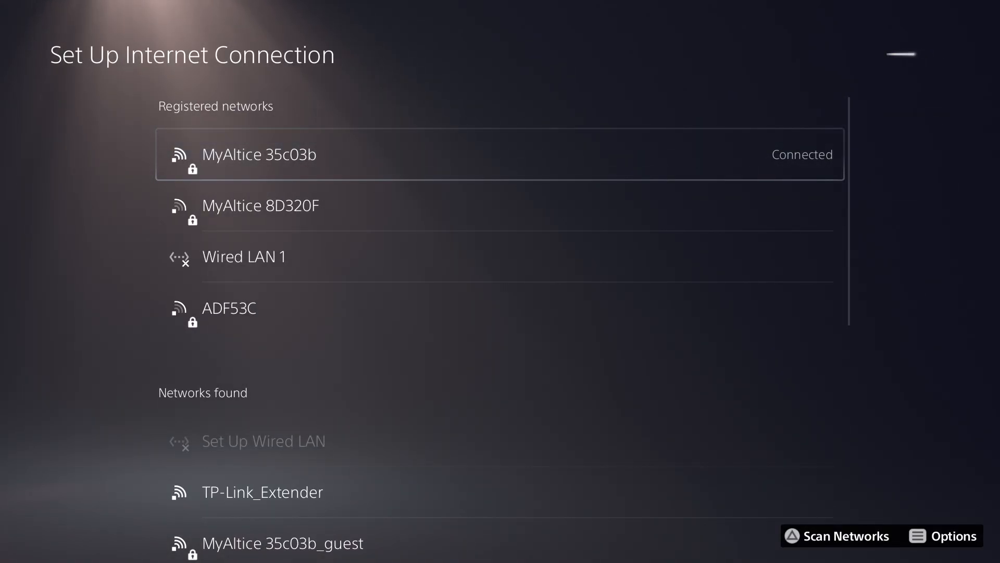
- Show options for the connected MyAltice 35c03b network and enter its Advanced Settings
left_click(953, 535)
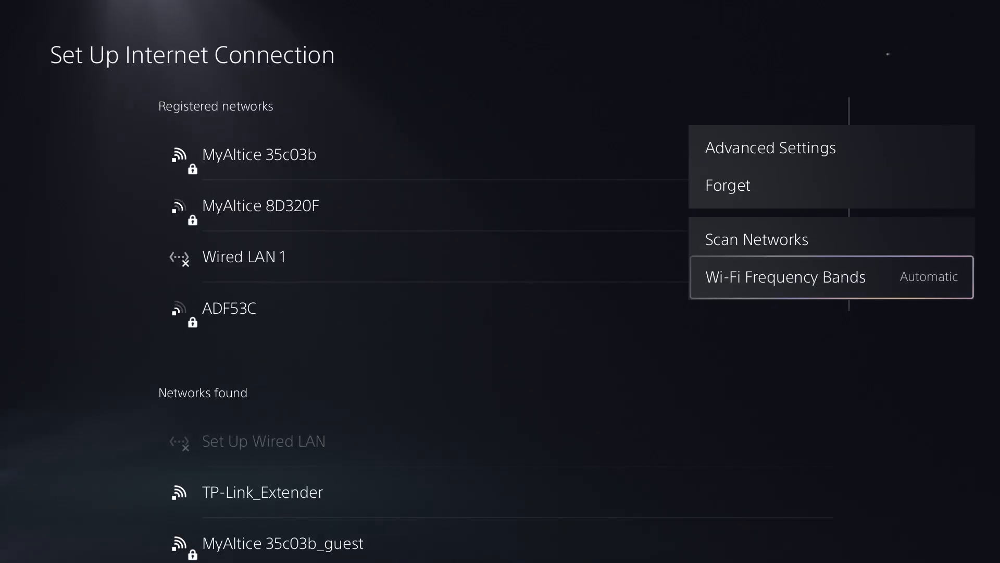
left_click(785, 277)
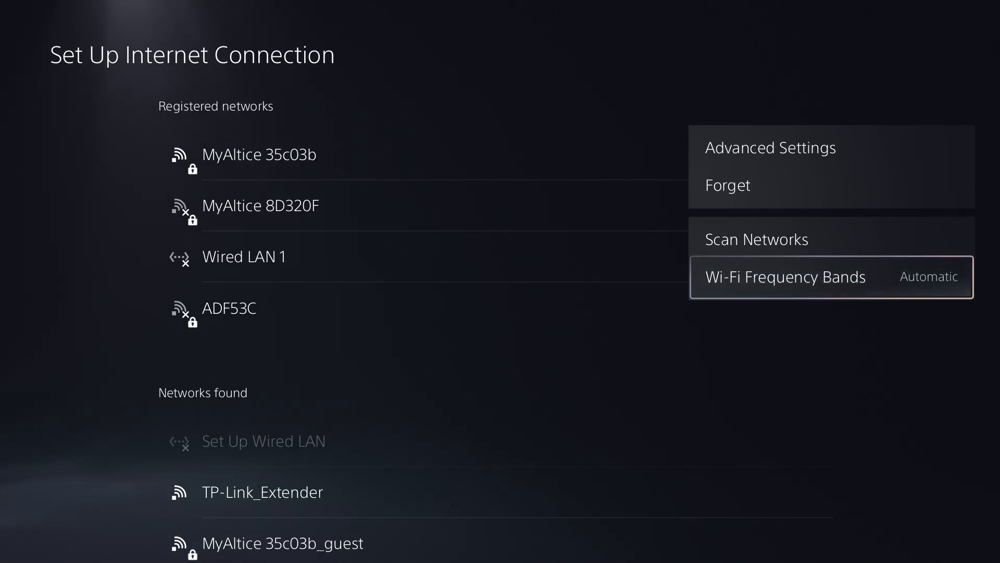
left_click(770, 147)
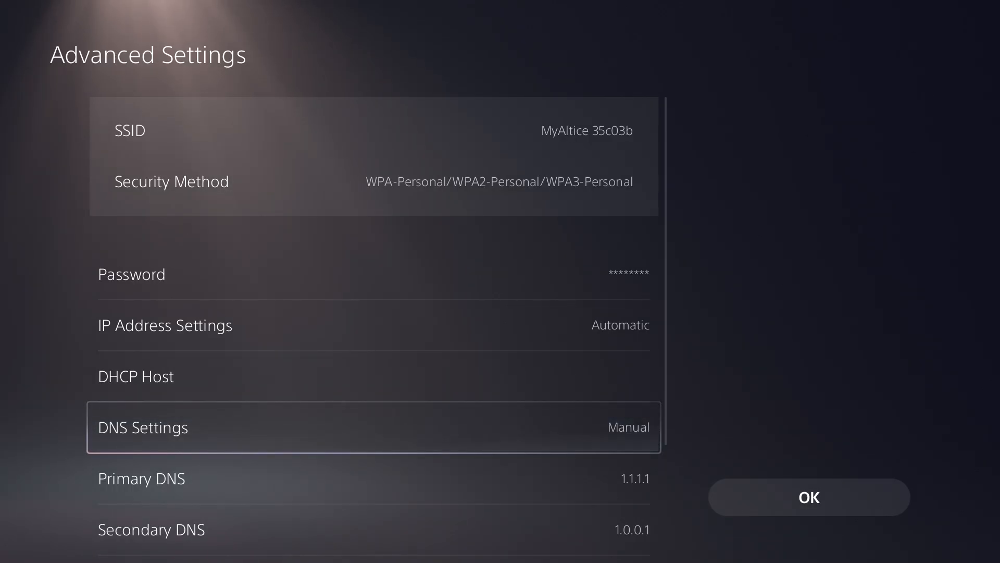
- Confirm manual DNS 1.1.1.1 / 1.0.0.1 with OK so the console reconnects to the access point
scroll("down", 3)
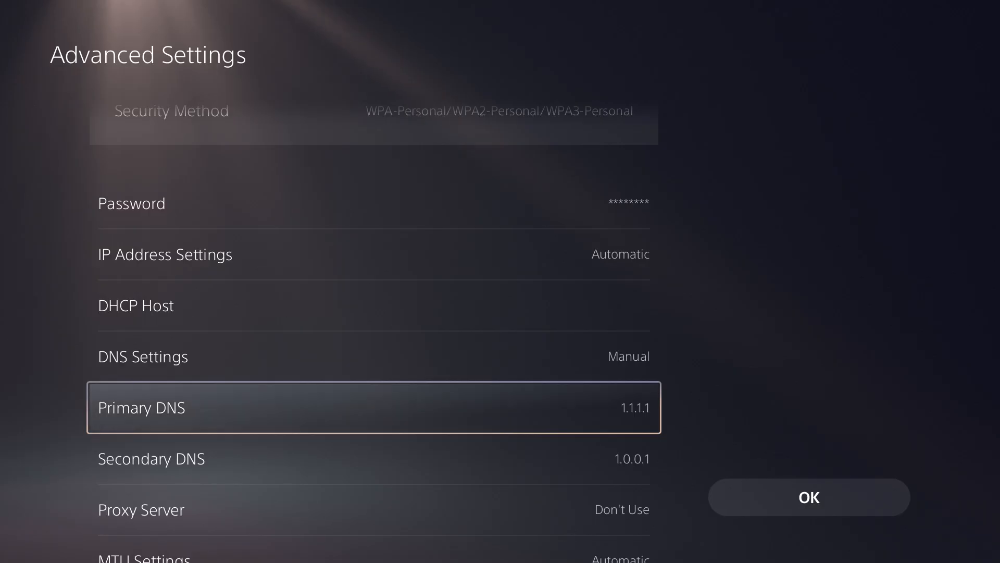
left_click(809, 497)
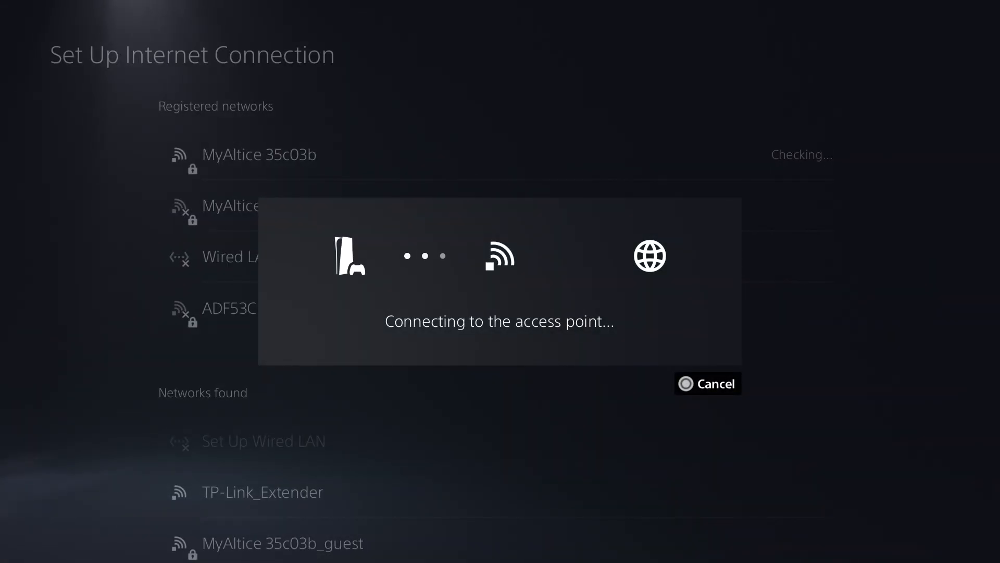